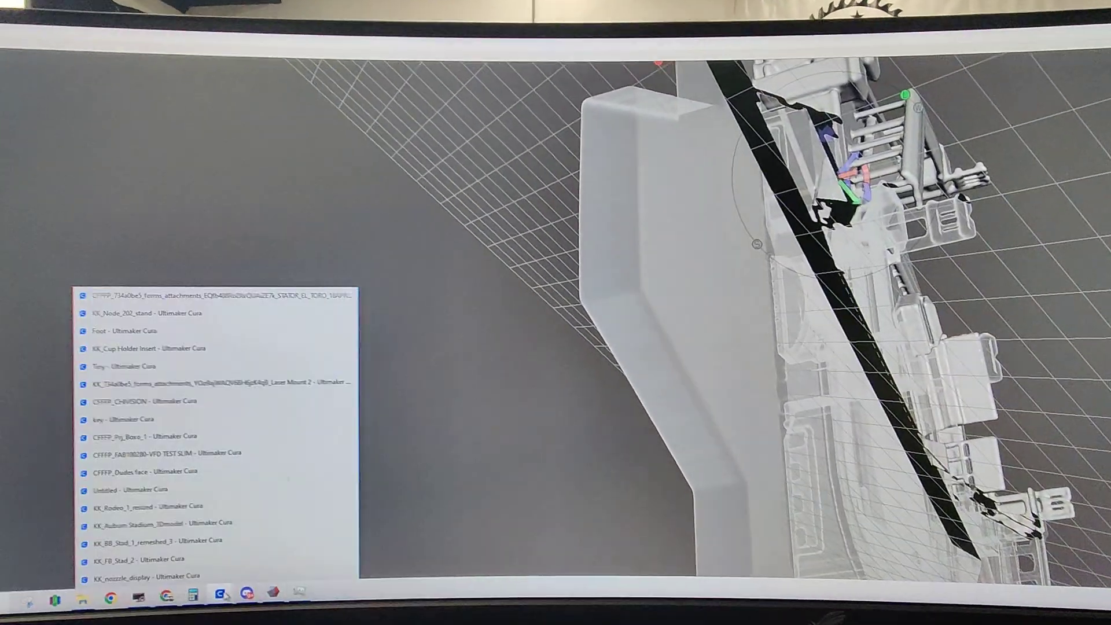
Switch to the Cura window showing the sliced stadium project.
left_click(692, 32)
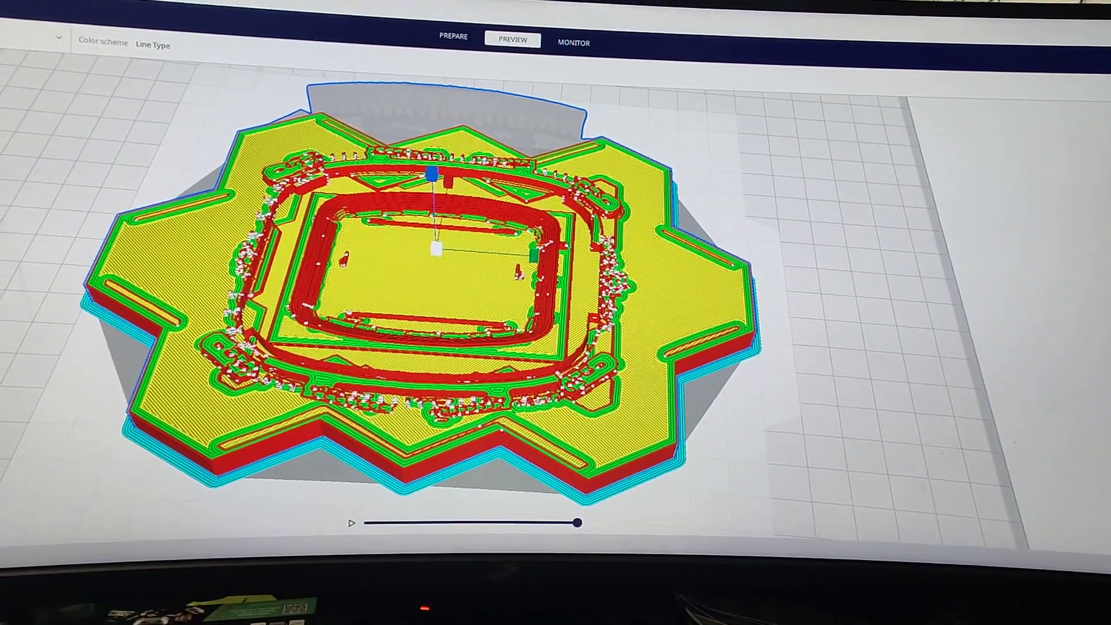
Drag the layer preview to reveal more upper layers of the stadium stands.
left_click_drag(578, 523, 600, 524)
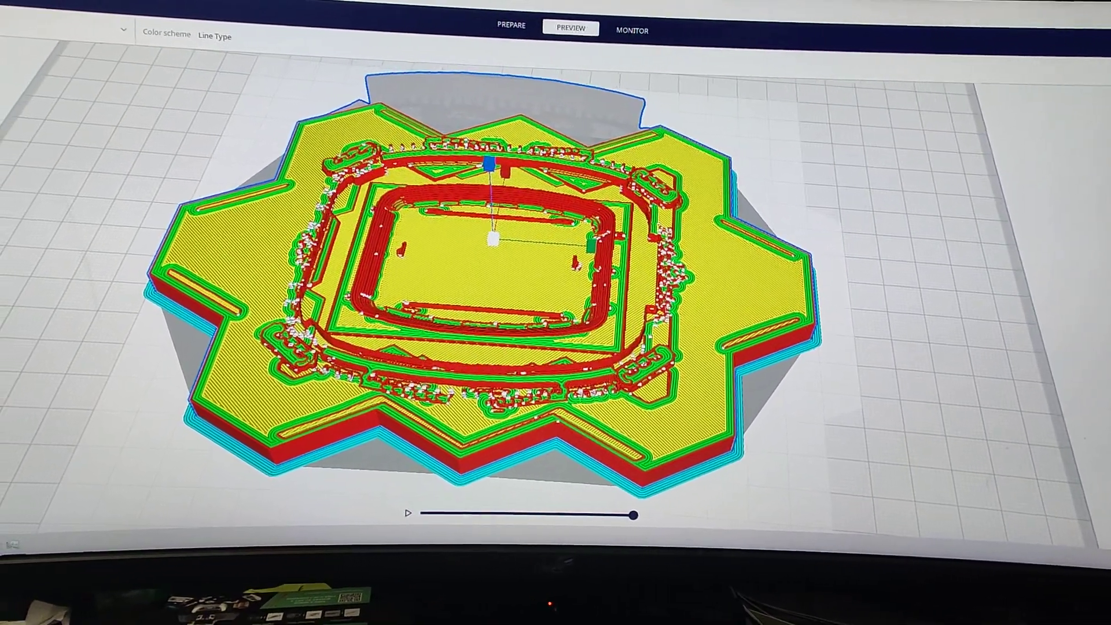
left_click_drag(633, 515, 682, 518)
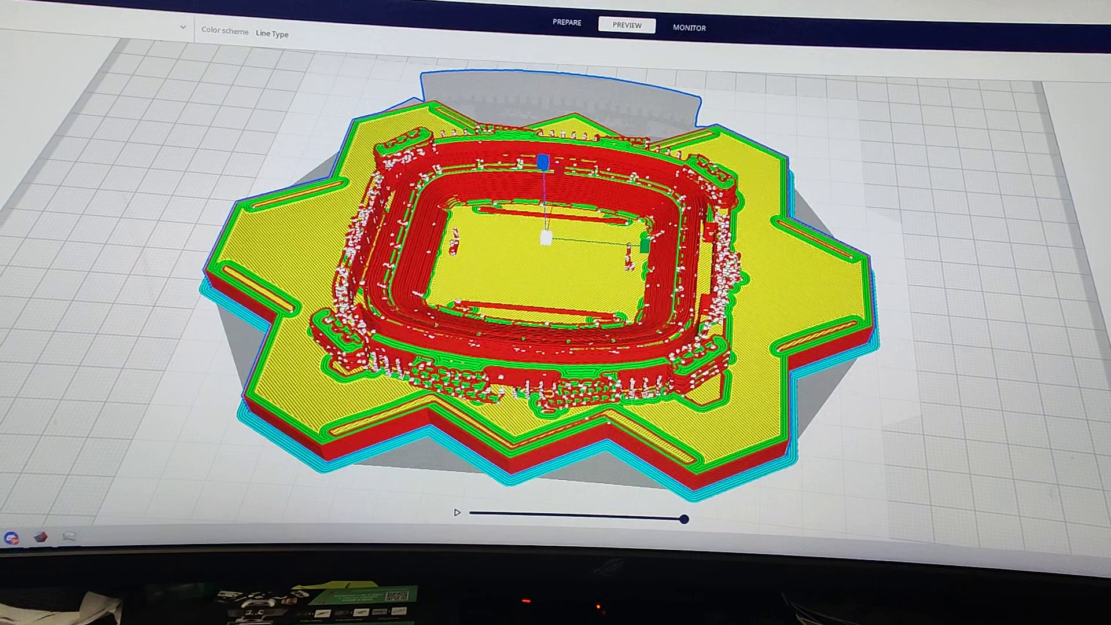